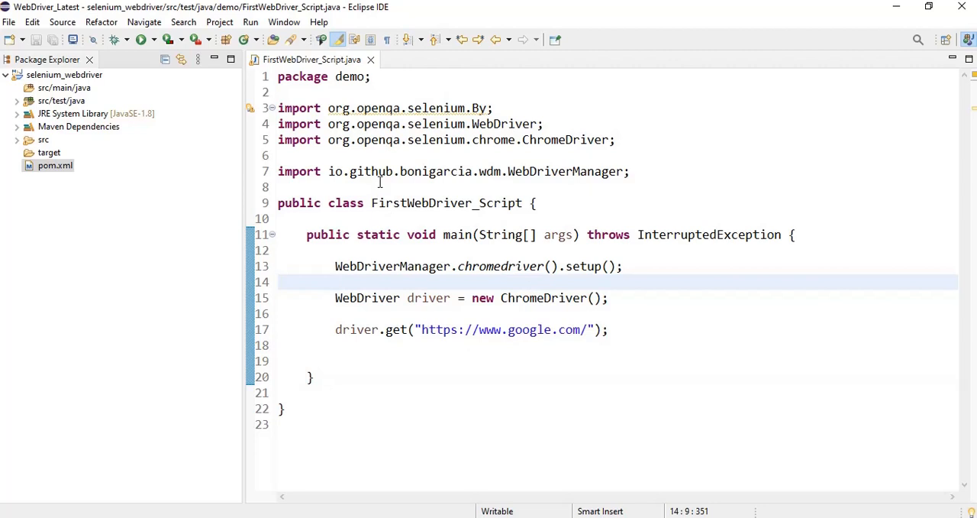
Step: Switch to Firefox on Google and open developer tools on the search box's input markup
{"action": "key", "text": "ctrl+a"}
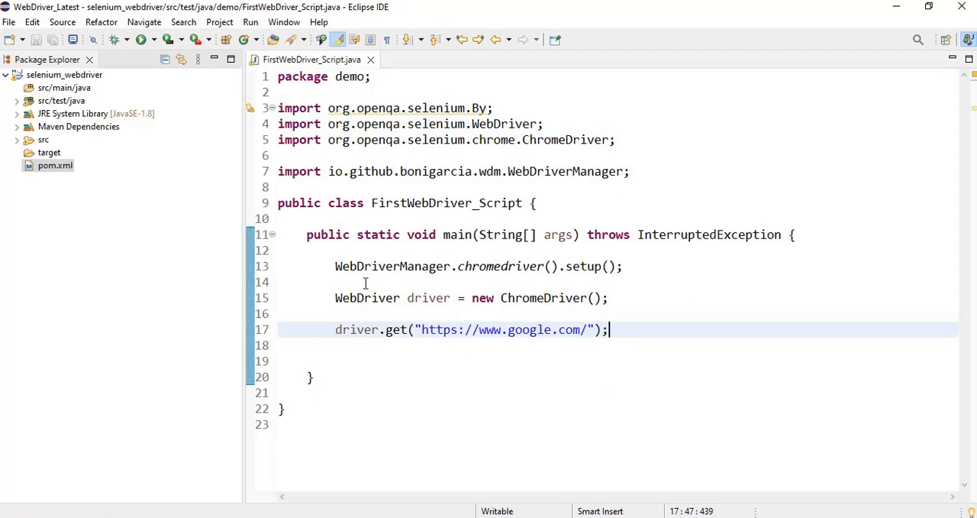
{"action": "double_click", "coordinate": [501, 266]}
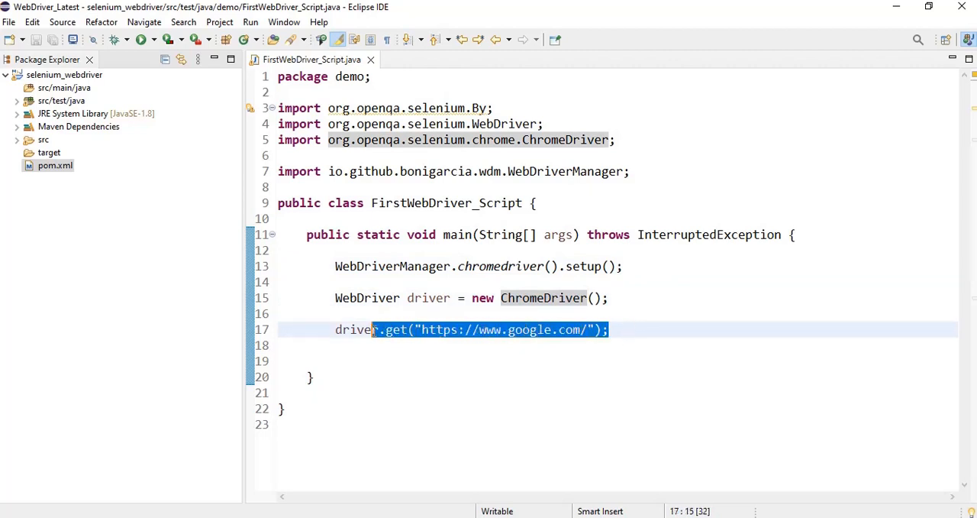
{"action": "left_click", "coordinate": [609, 330]}
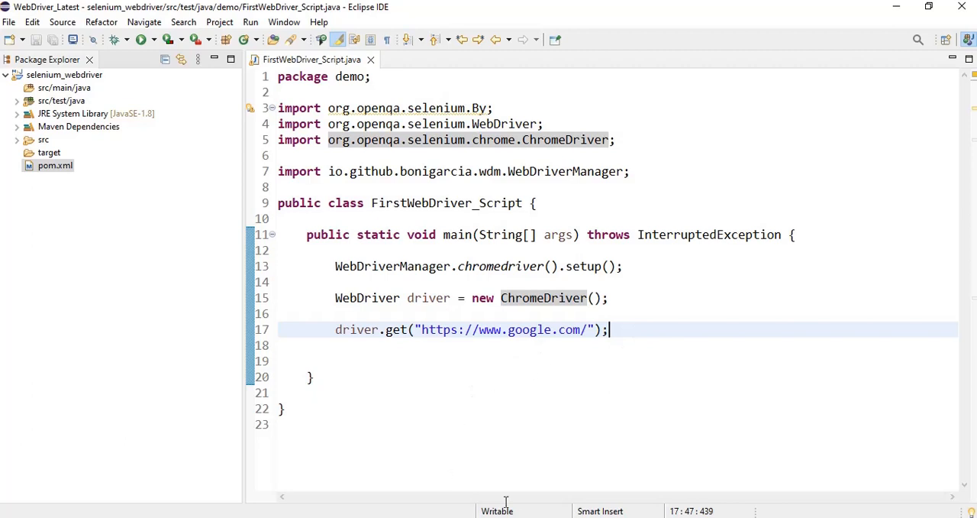
{"action": "left_click", "coordinate": [140, 39]}
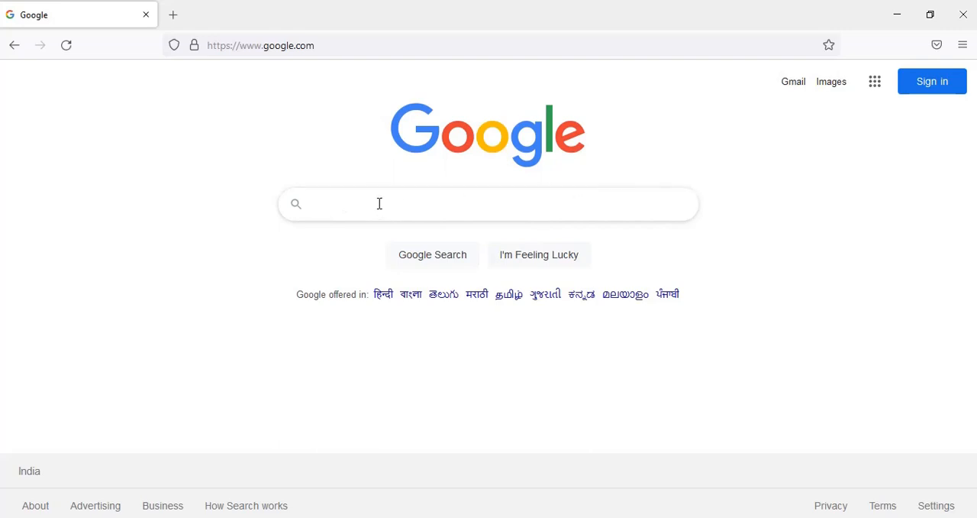
{"action": "key", "text": "F12"}
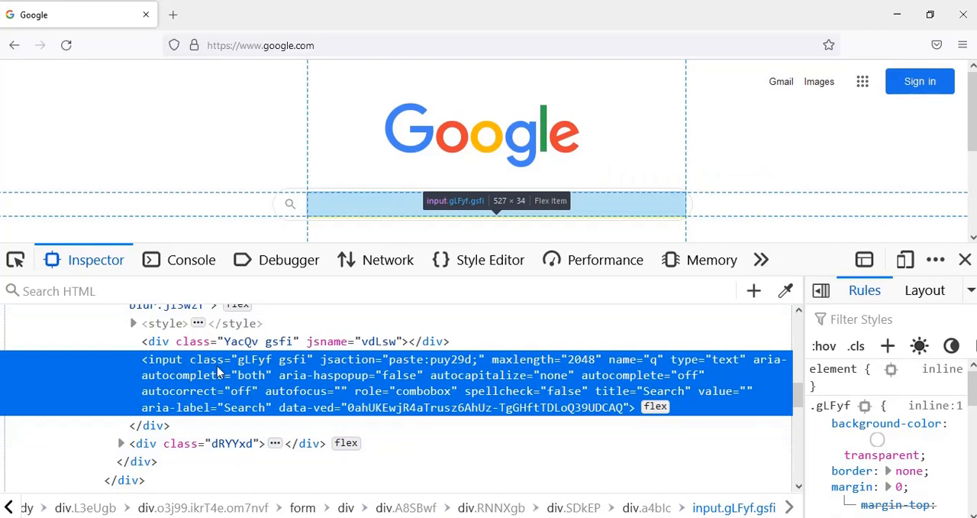
{"action": "mouse_move", "coordinate": [645, 365]}
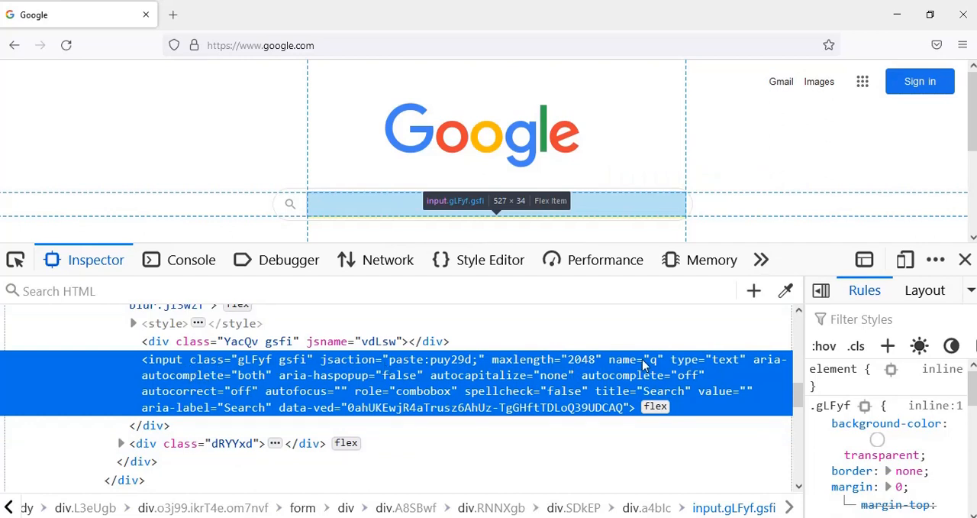
{"action": "mouse_move", "coordinate": [605, 395]}
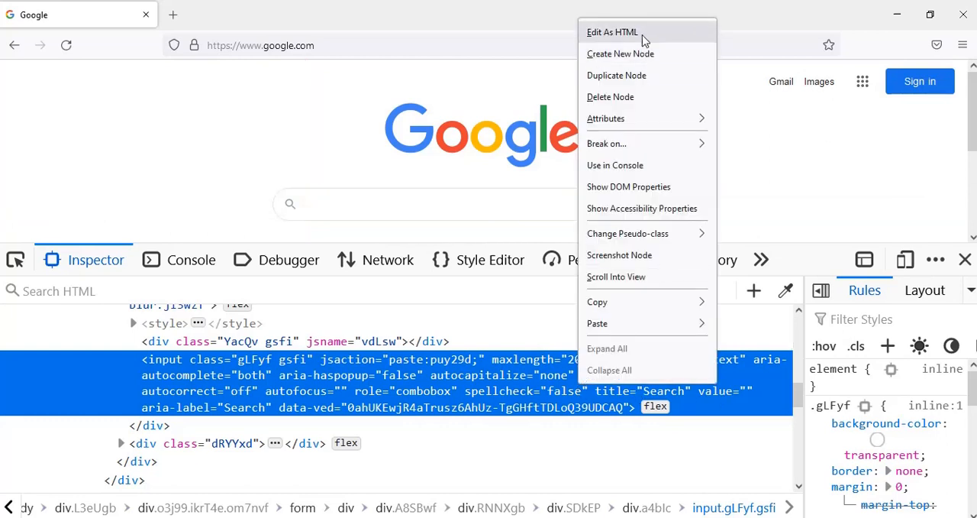
Step: Edit the search box input as HTML and delete its class and name attributes
{"action": "left_click", "coordinate": [612, 32]}
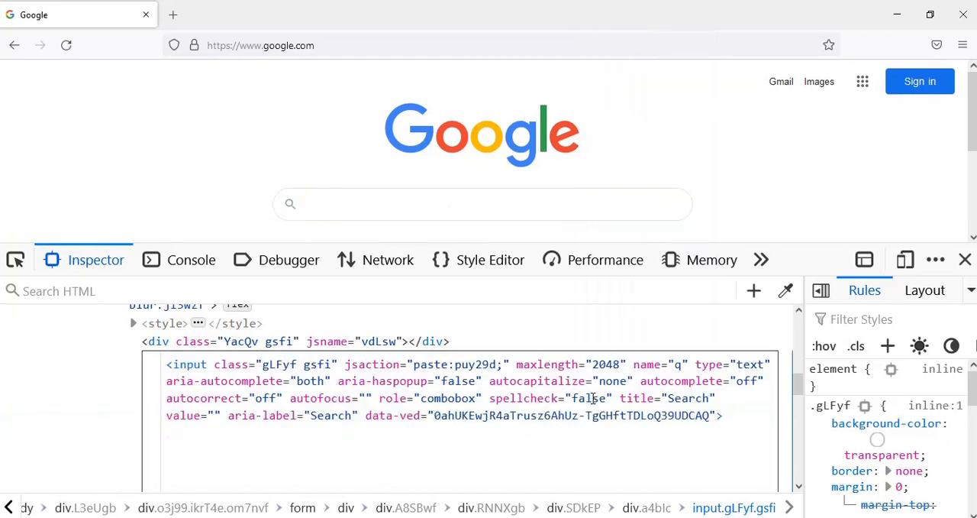
{"action": "double_click", "coordinate": [687, 398]}
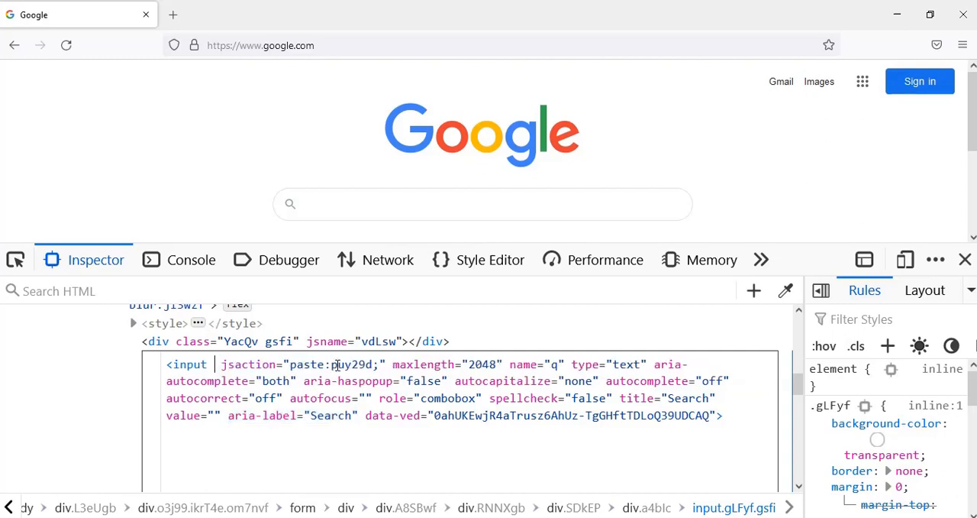
{"action": "double_click", "coordinate": [523, 364]}
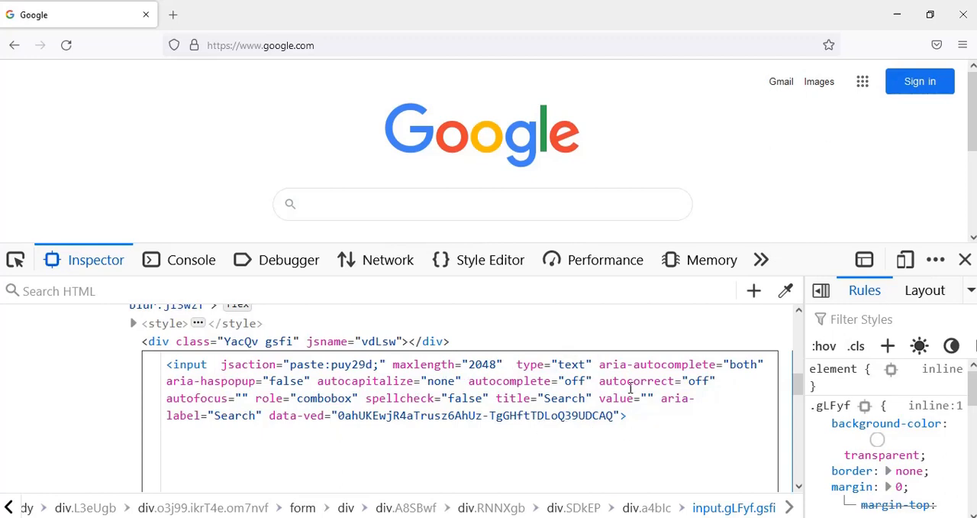
{"action": "mouse_move", "coordinate": [655, 423]}
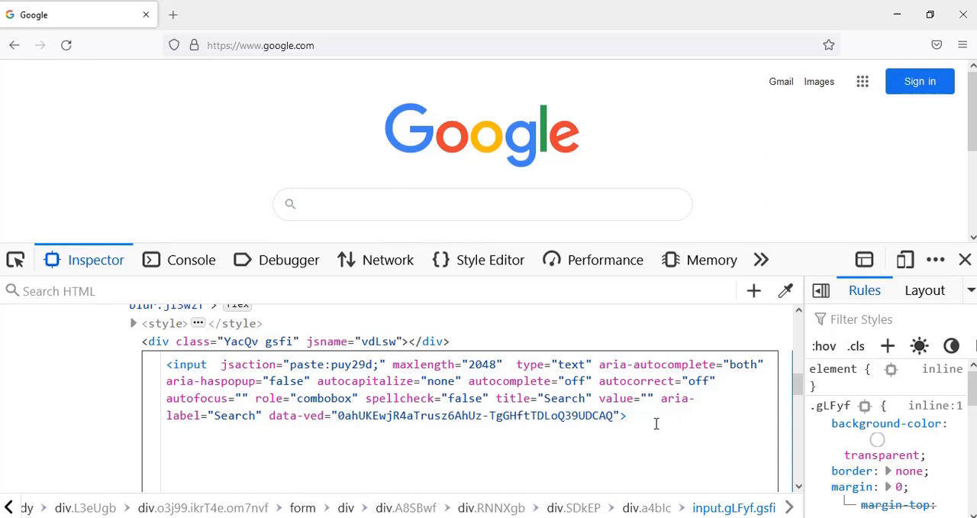
{"action": "mouse_move", "coordinate": [518, 407]}
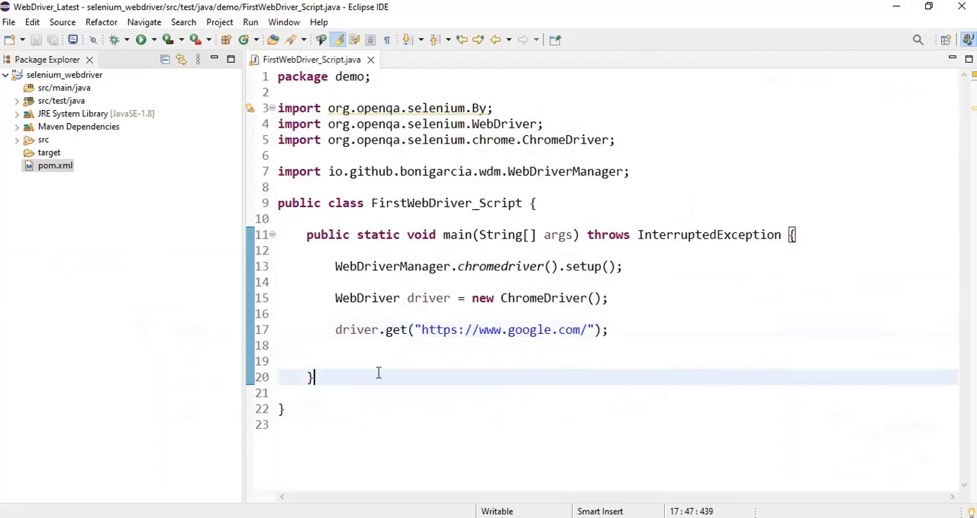
{"action": "type", "text": "d"}
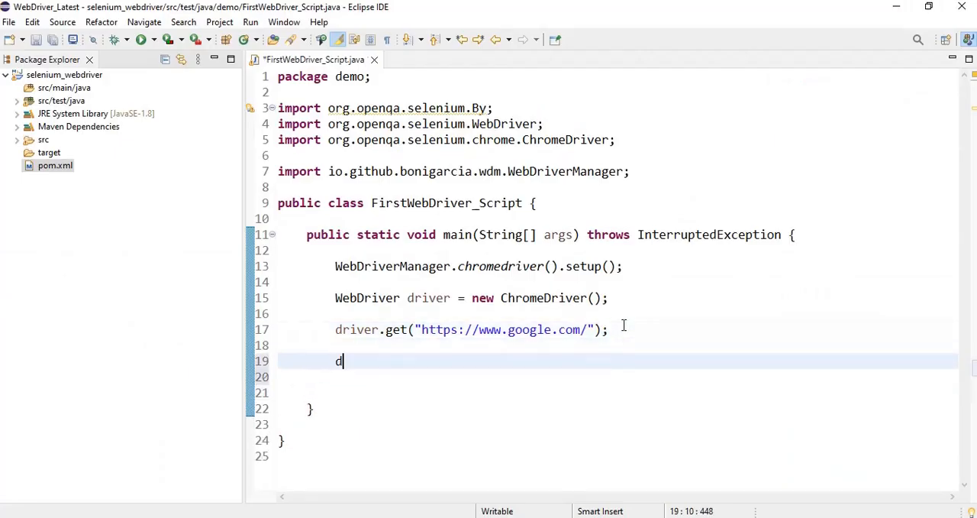
{"action": "type", "text": "river.findElement(By.xpa"}
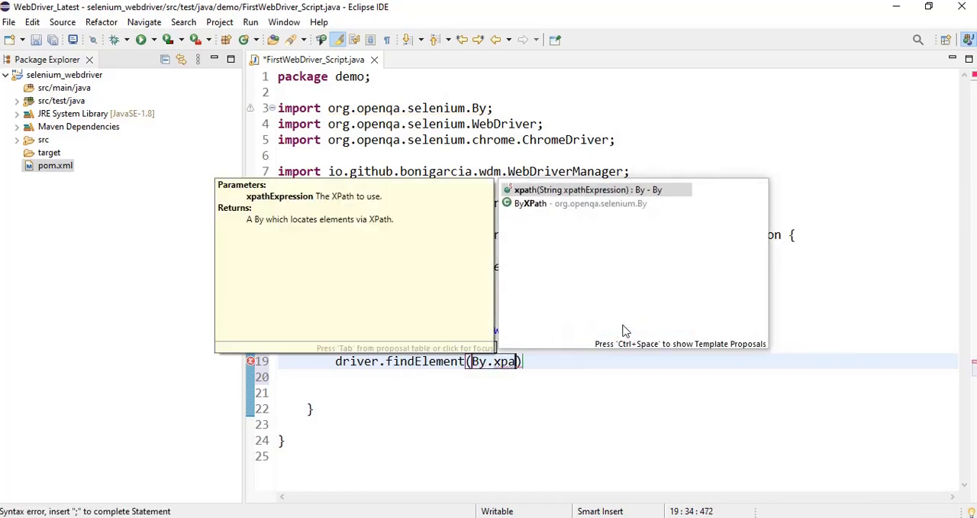
{"action": "left_click", "coordinate": [569, 190]}
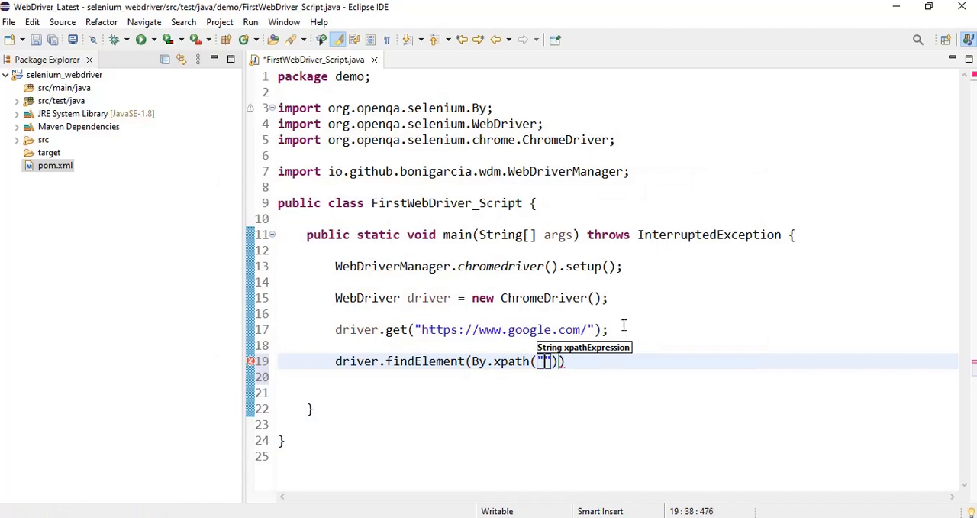
{"action": "type", "text": "//inp"}
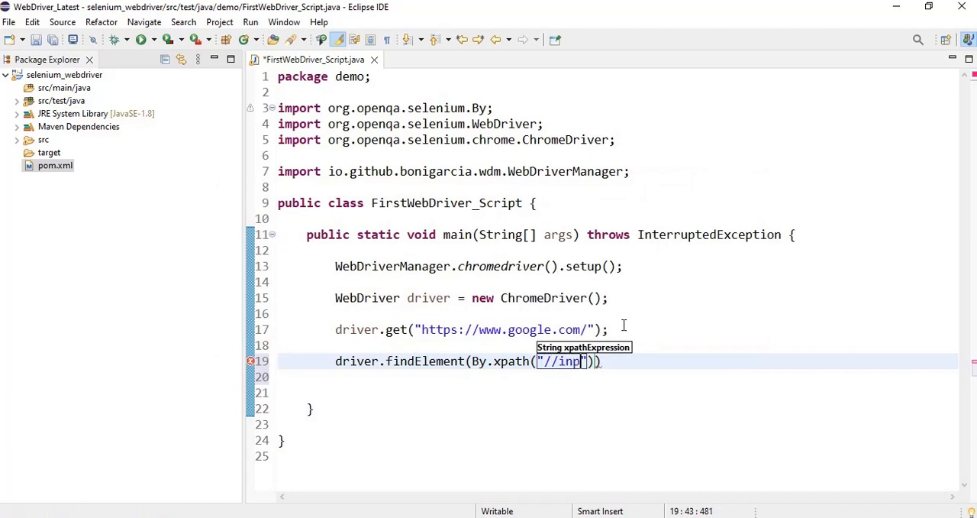
{"action": "type", "text": "ut[]"}
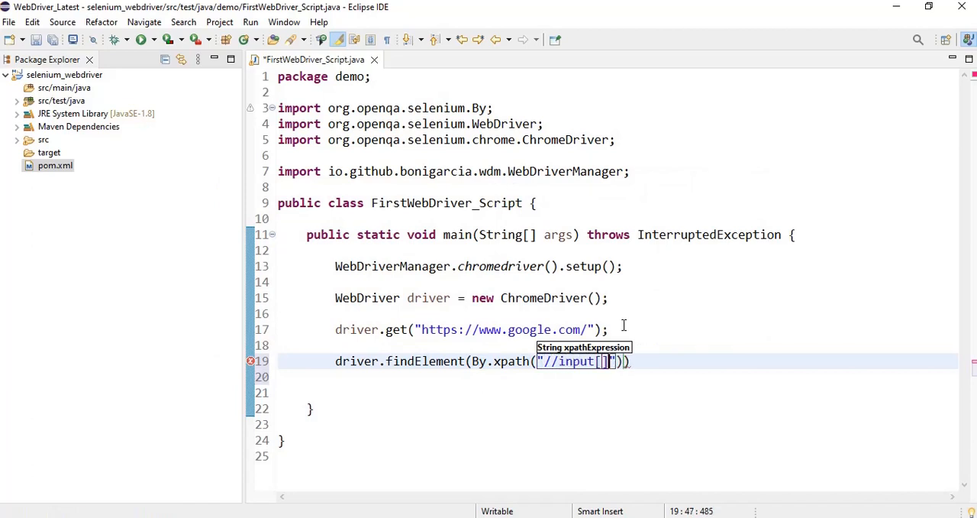
{"action": "type", "text": "@"}
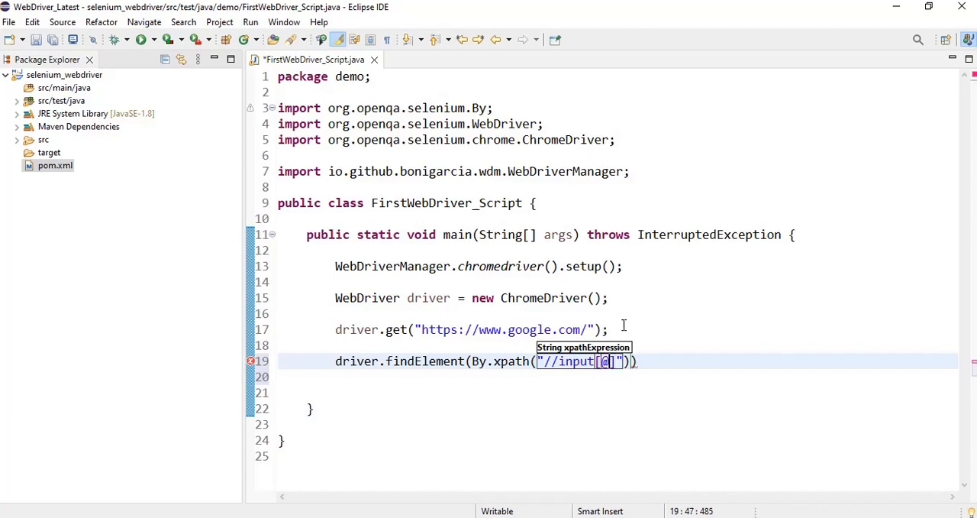
{"action": "type", "text": "title"}
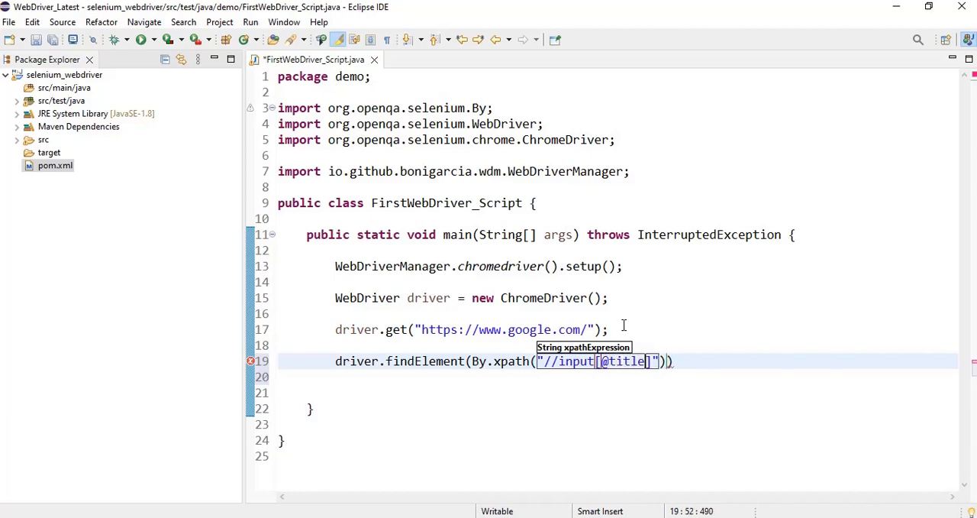
{"action": "type", "text": "]"}
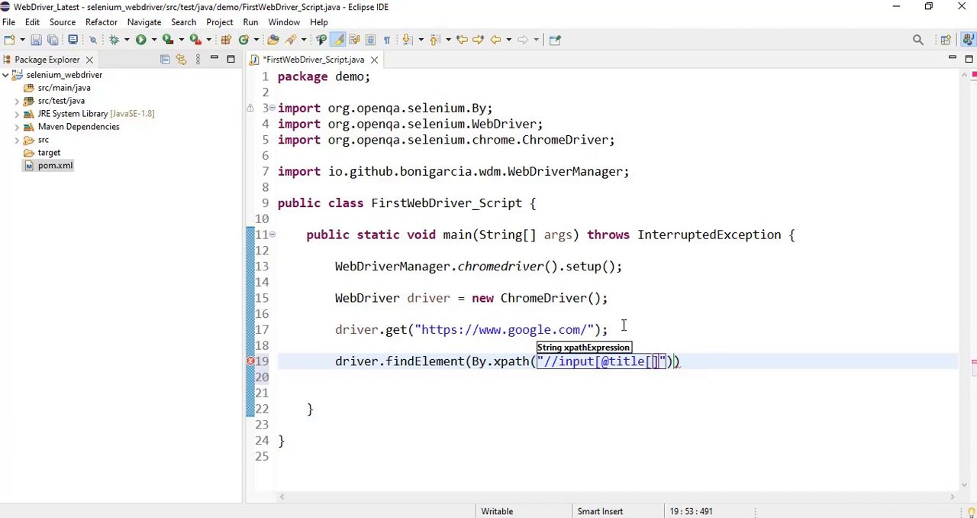
{"action": "type", "text": "'"}
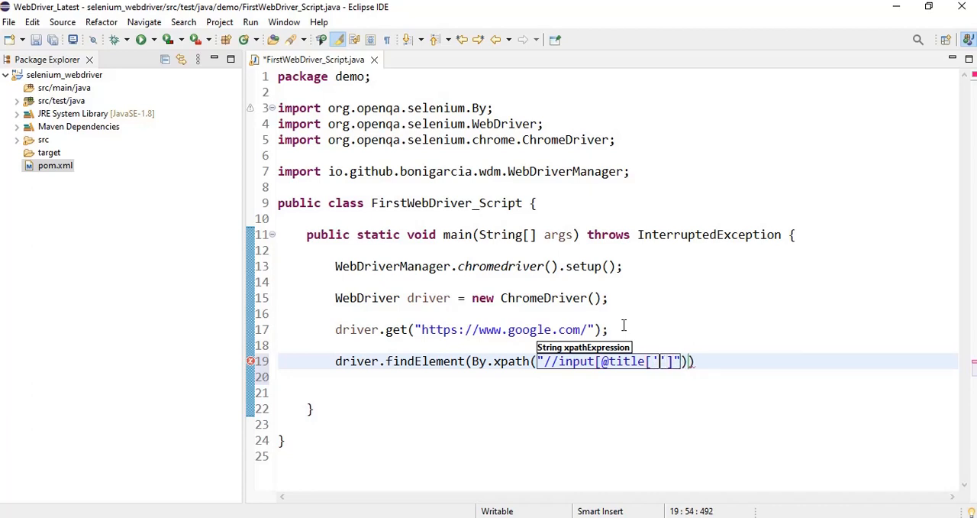
{"action": "type", "text": "Search"}
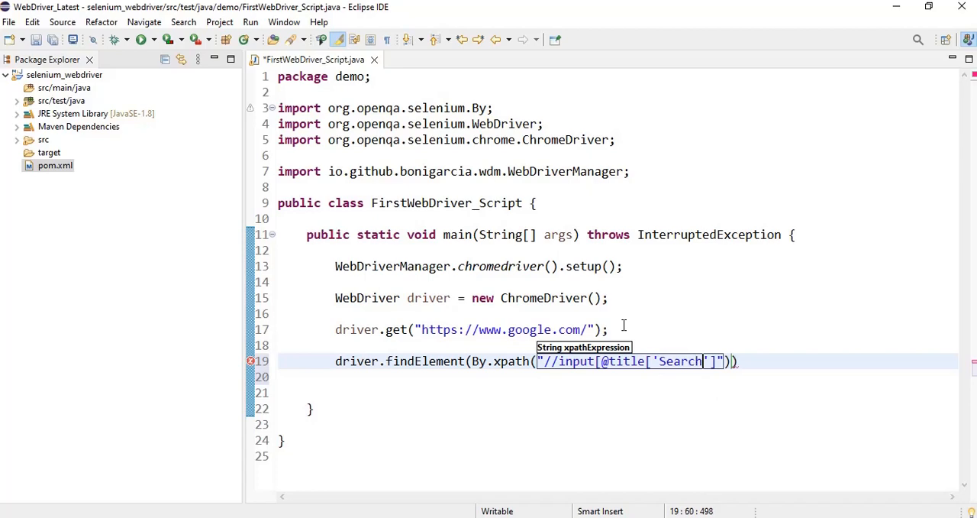
{"action": "left_click", "coordinate": [707, 424]}
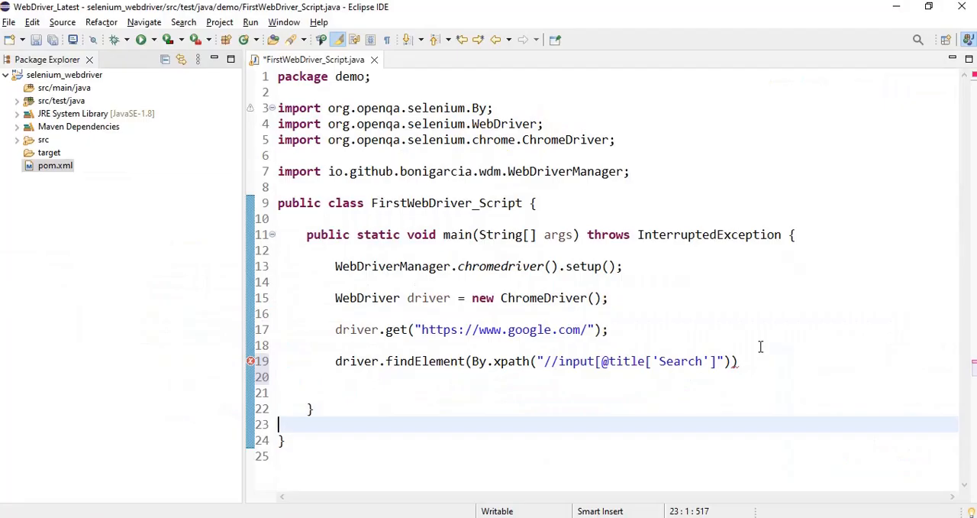
Step: Chain .sendKeys("Testing Universe Youtube"); onto the findElement call and save the script
{"action": "type", "text": ".sendKeys(\""}
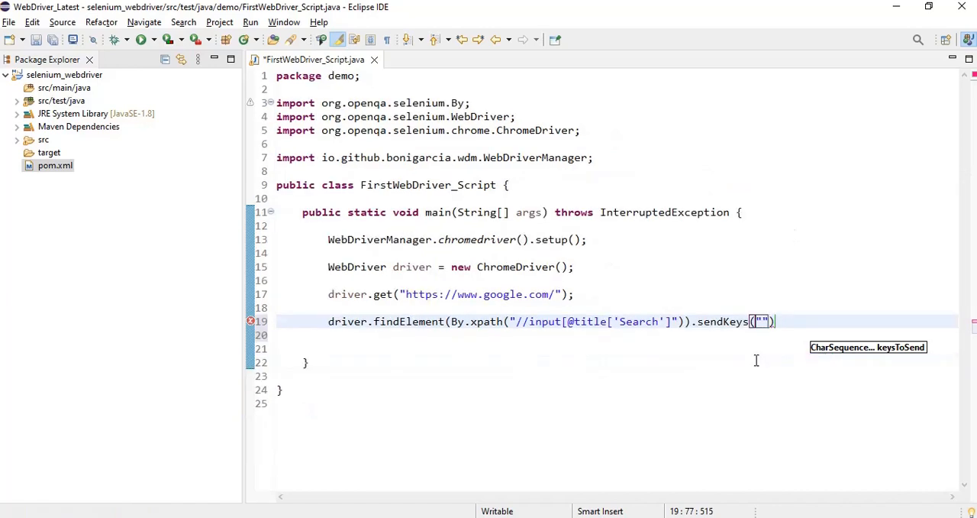
{"action": "type", "text": "Testing Univers"}
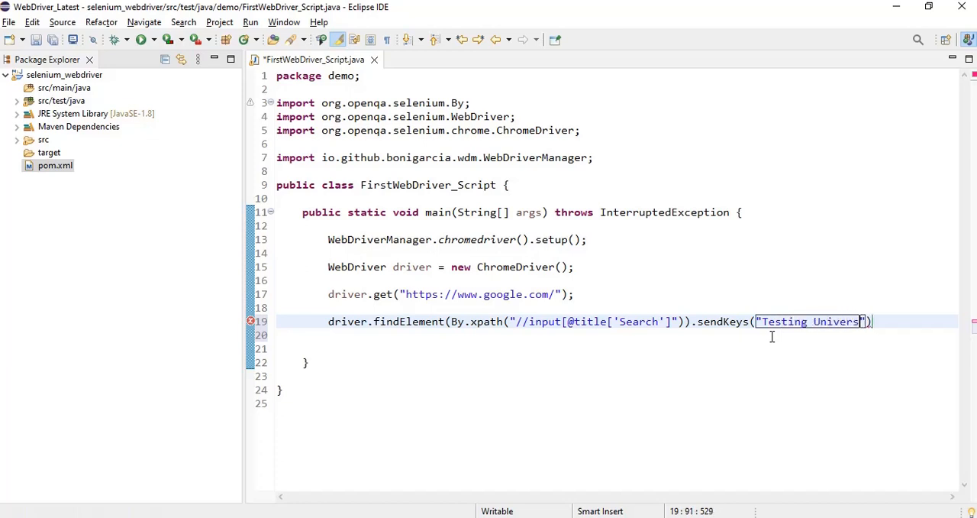
{"action": "type", "text": "Youtube"}
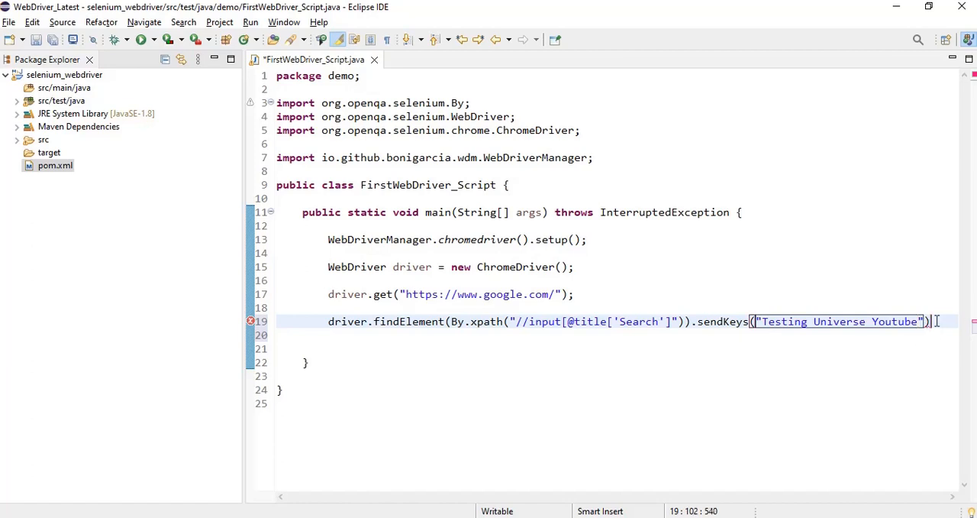
{"action": "type", "text": ";"}
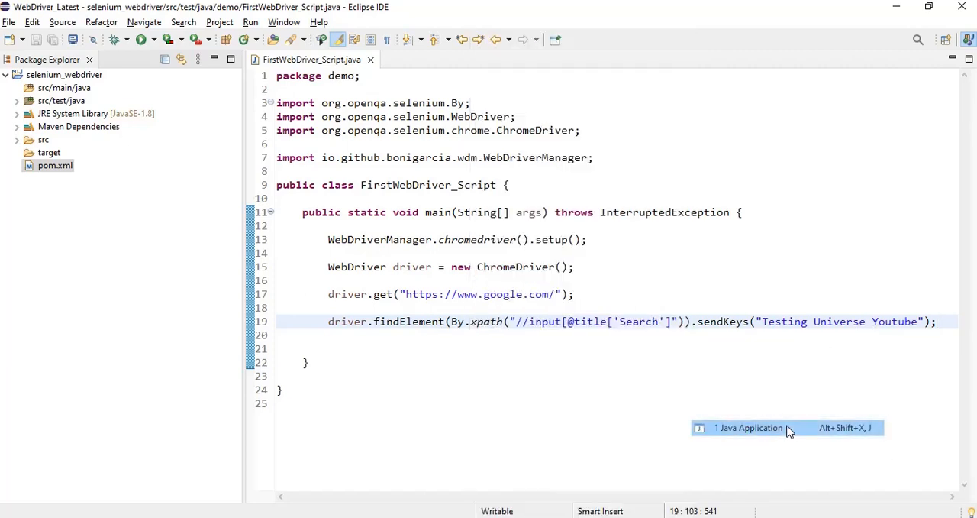
Step: Launch the script as 1 Java Application, opening automated Chrome on Google
{"action": "left_click", "coordinate": [748, 428]}
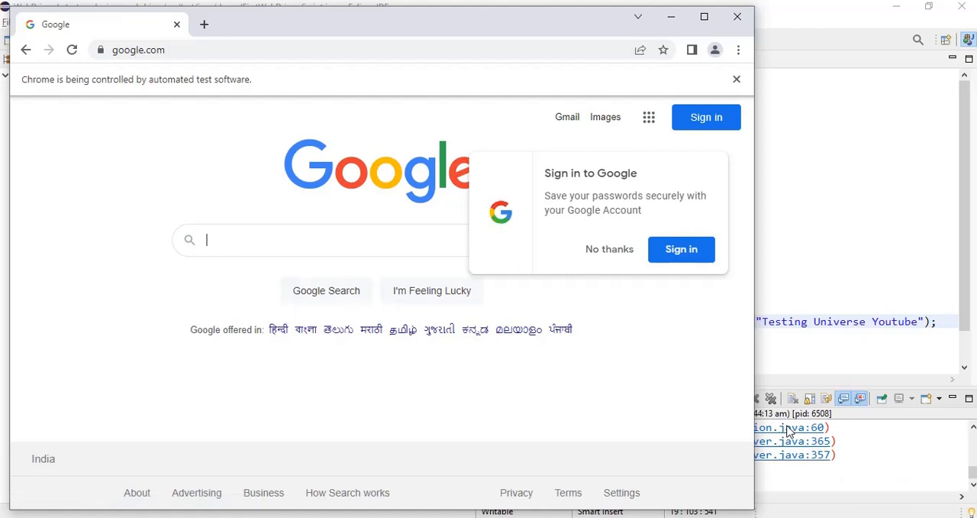
{"action": "mouse_move", "coordinate": [332, 239]}
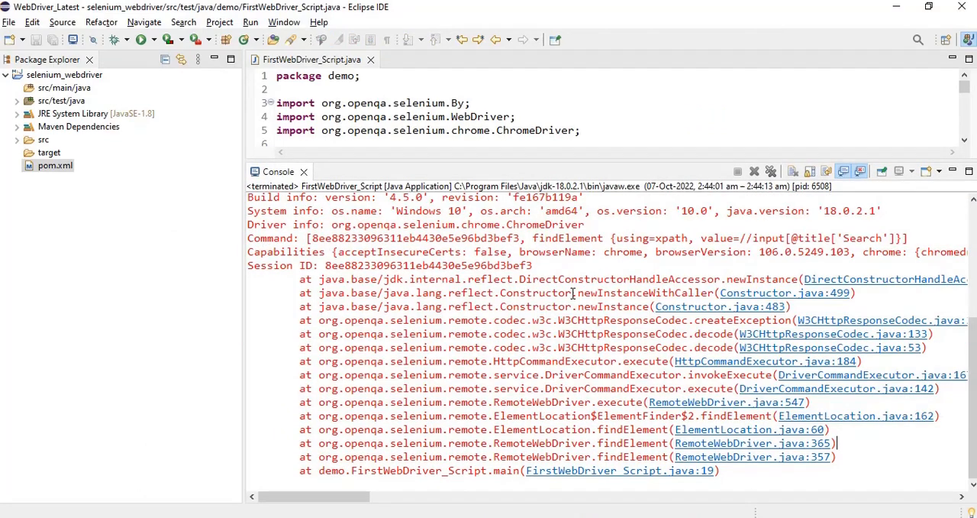
Step: Scroll the console to InvalidSelectorException and highlight its 'Unable to locate an element with' text
{"action": "scroll", "scroll_direction": "up", "scroll_amount": 3}
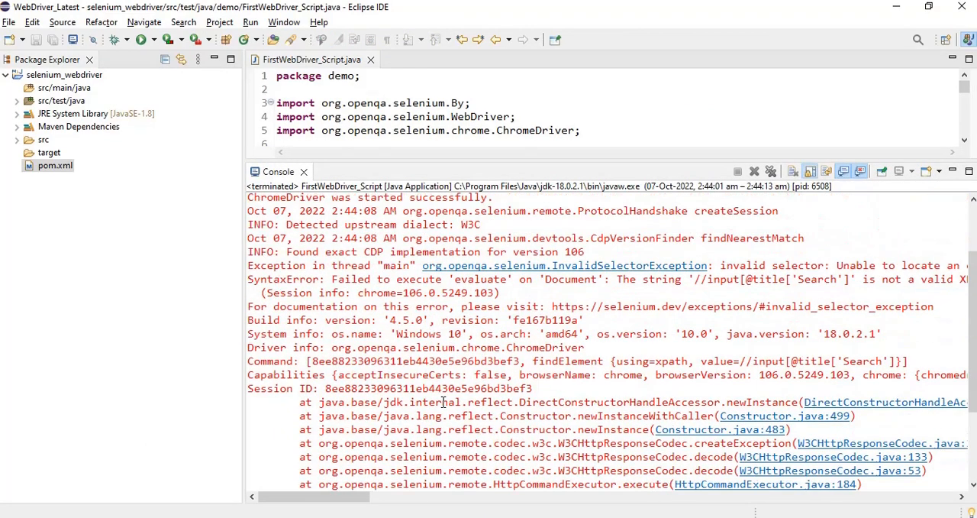
{"action": "mouse_move", "coordinate": [424, 269]}
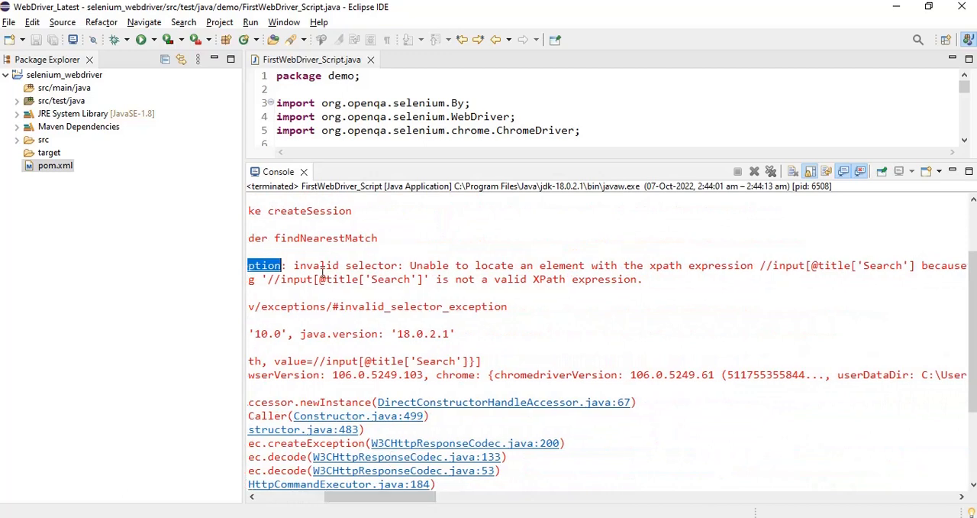
{"action": "double_click", "coordinate": [374, 265]}
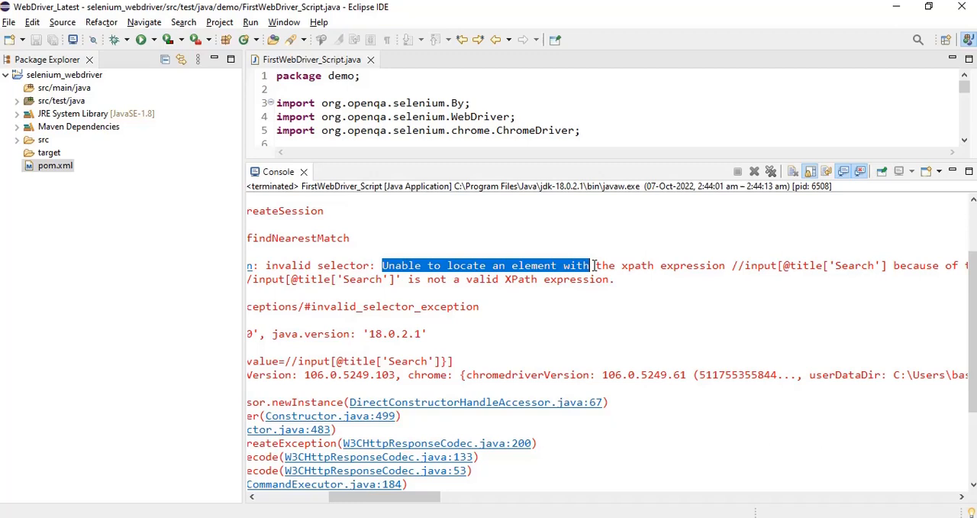
{"action": "left_click_drag", "start_coordinate": [592, 265], "coordinate": [726, 265]}
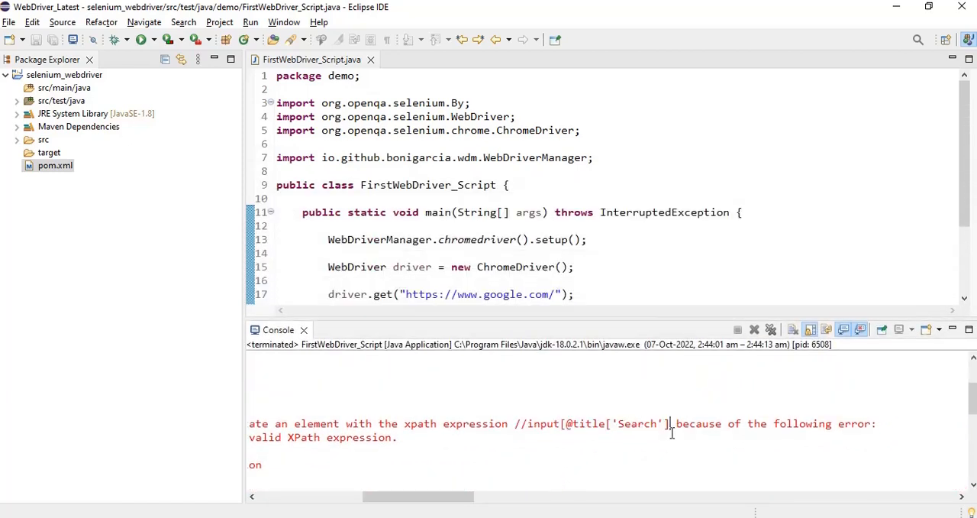
Step: Highlight the faulty XPath in the console and add the missing ] on line 19
{"action": "double_click", "coordinate": [592, 423]}
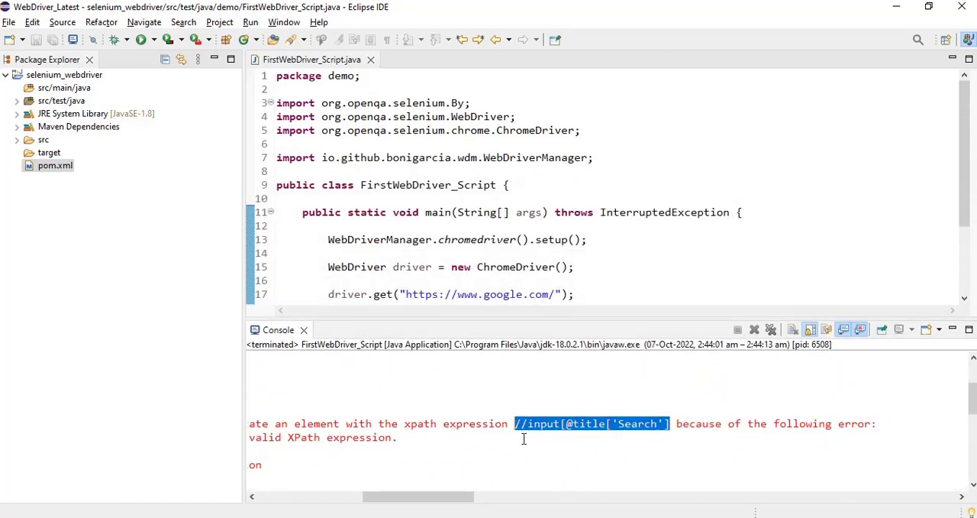
{"action": "mouse_move", "coordinate": [564, 454]}
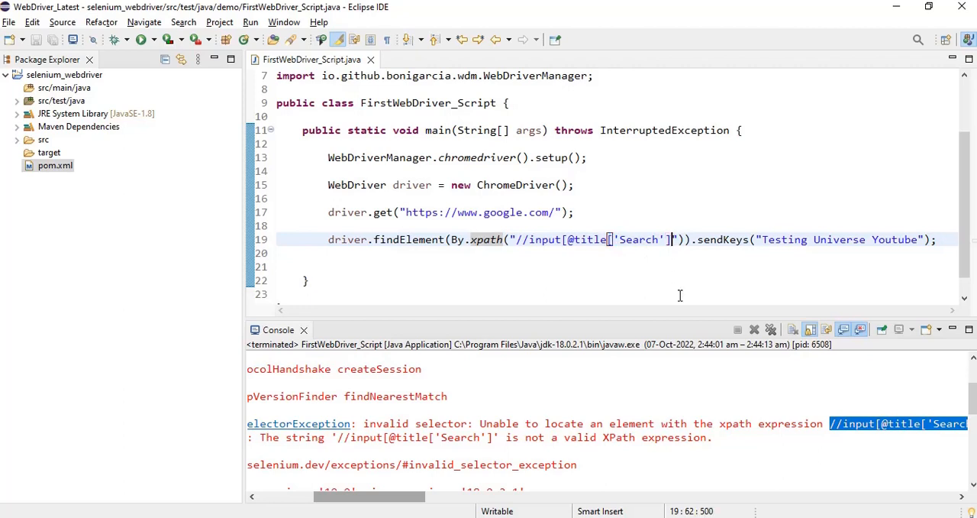
{"action": "type", "text": "]"}
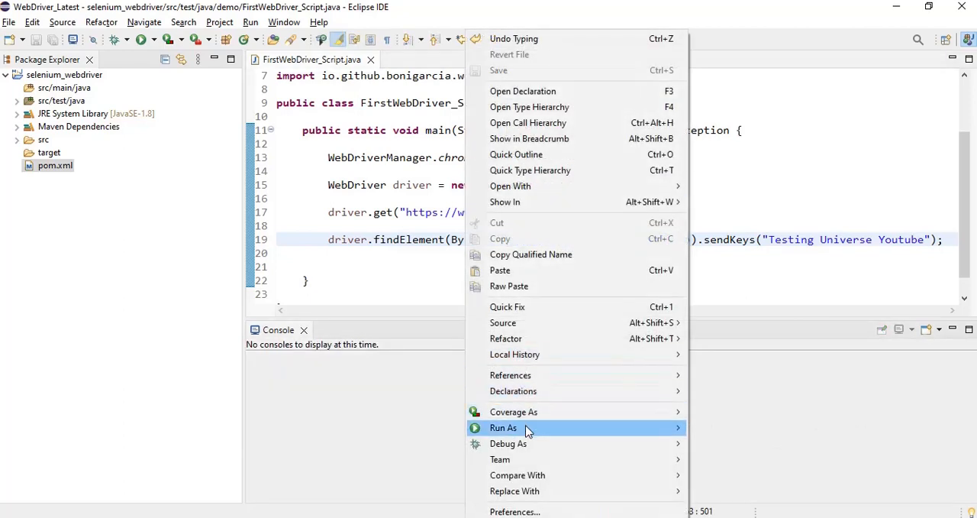
Step: Rerun the fixed script so Chrome enters 'Testing Universe Youtube' in Google's search box
{"action": "left_click", "coordinate": [503, 426]}
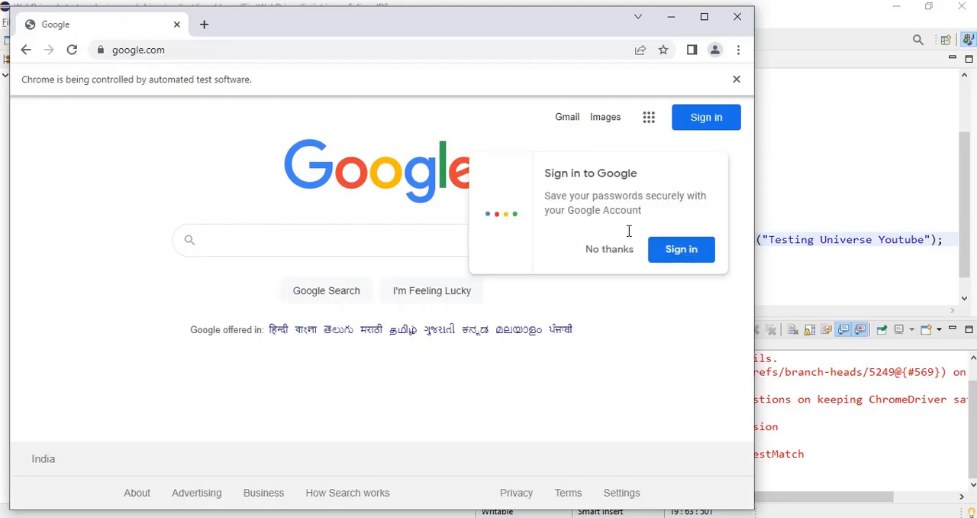
{"action": "type", "text": "Testing Universe Youtube"}
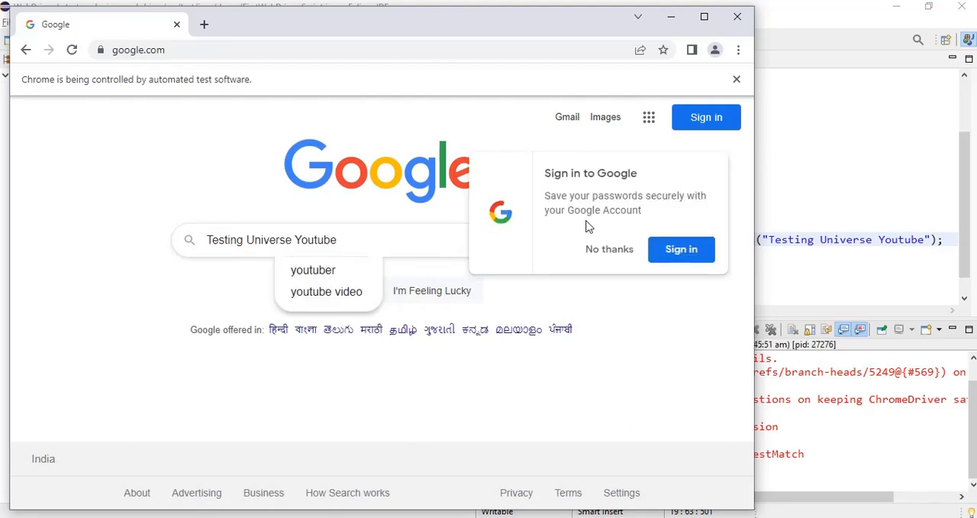
{"action": "mouse_move", "coordinate": [755, 66]}
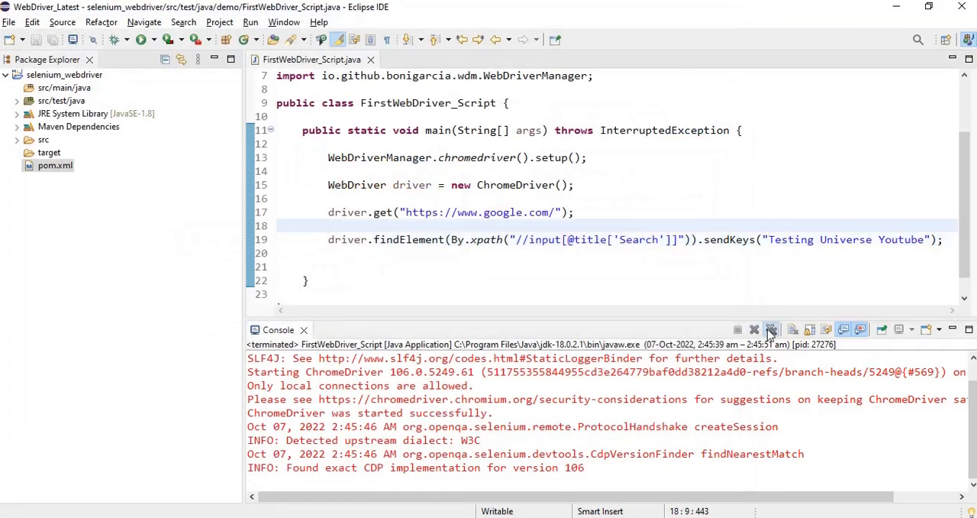
{"action": "left_click", "coordinate": [771, 329]}
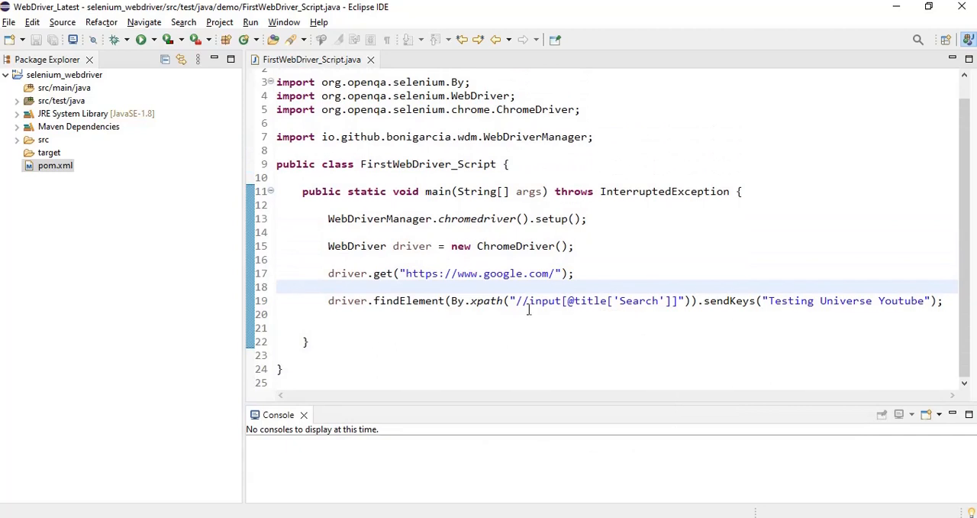
{"action": "left_click", "coordinate": [525, 301]}
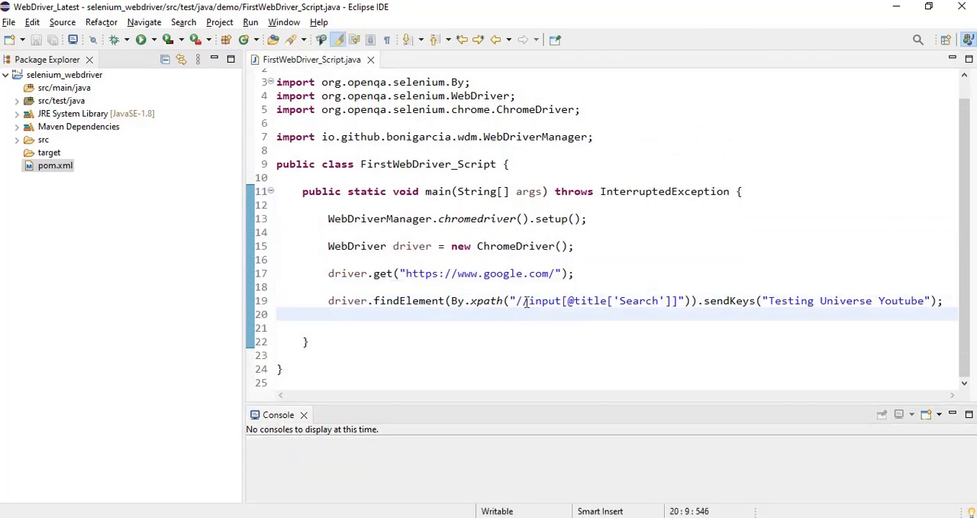
{"action": "mouse_move", "coordinate": [486, 300]}
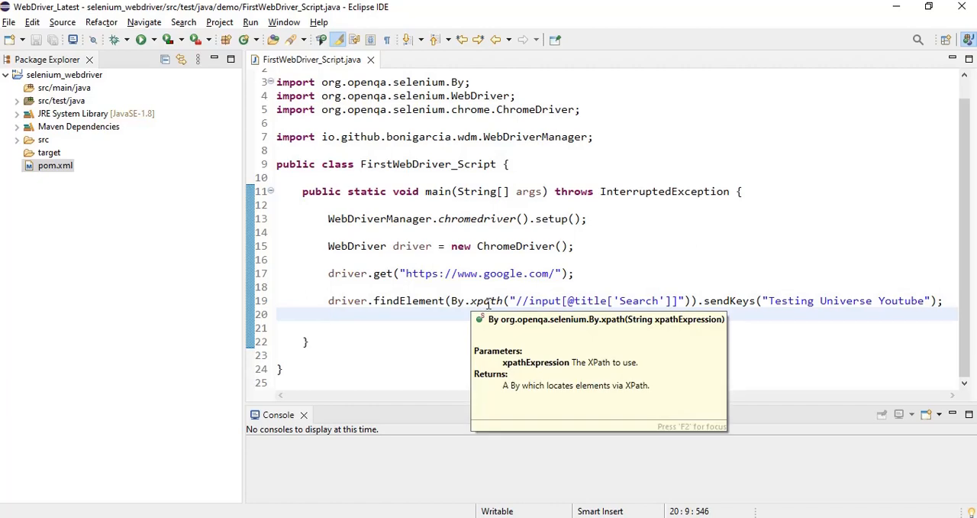
{"action": "left_click", "coordinate": [644, 313]}
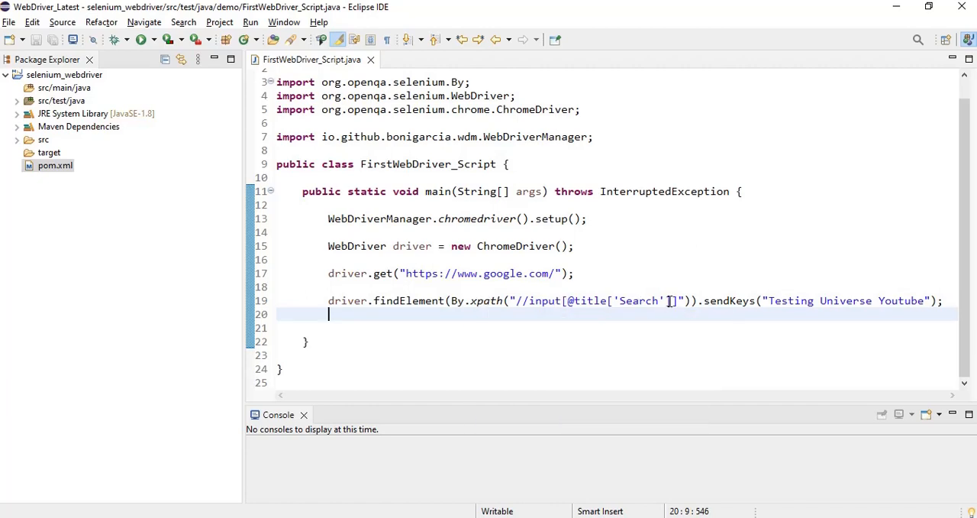
{"action": "type", "text": "]"}
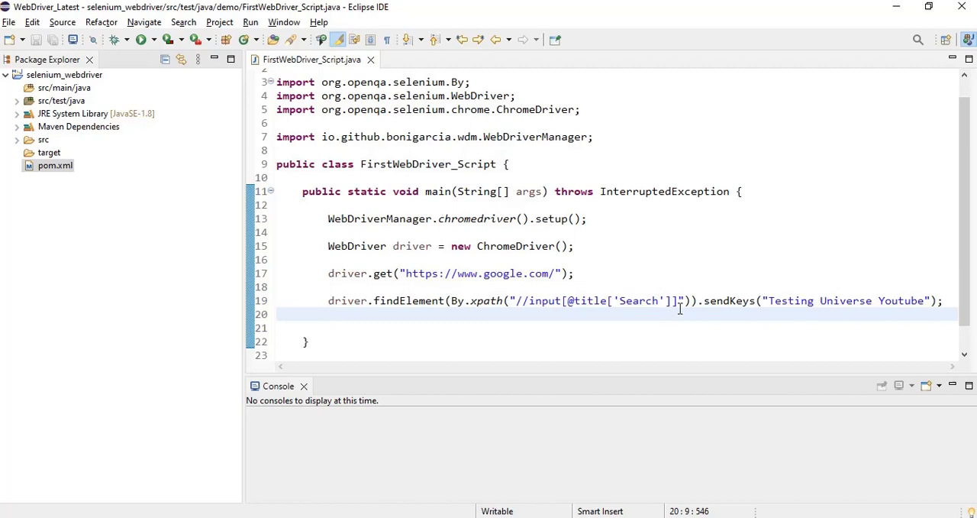
{"action": "left_click_drag", "start_coordinate": [658, 300], "coordinate": [327, 314]}
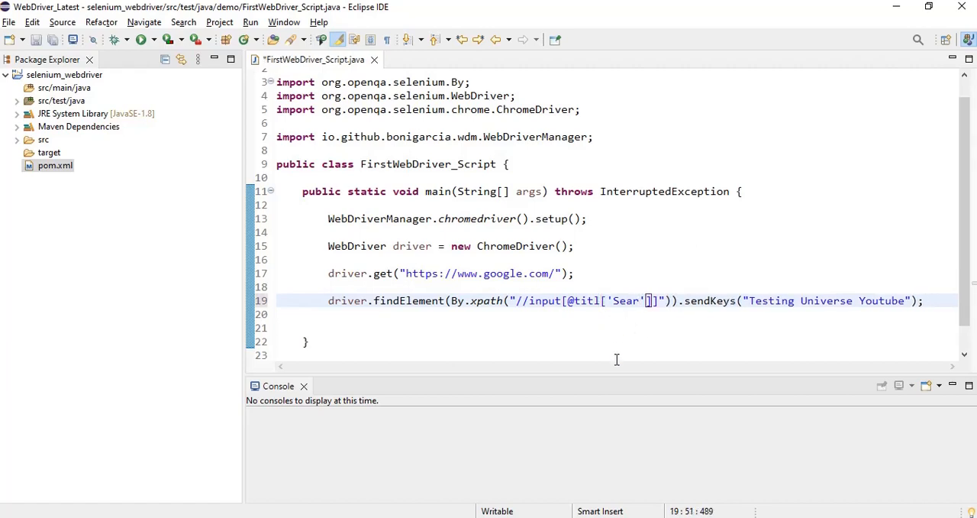
{"action": "key", "text": "ctrl+s"}
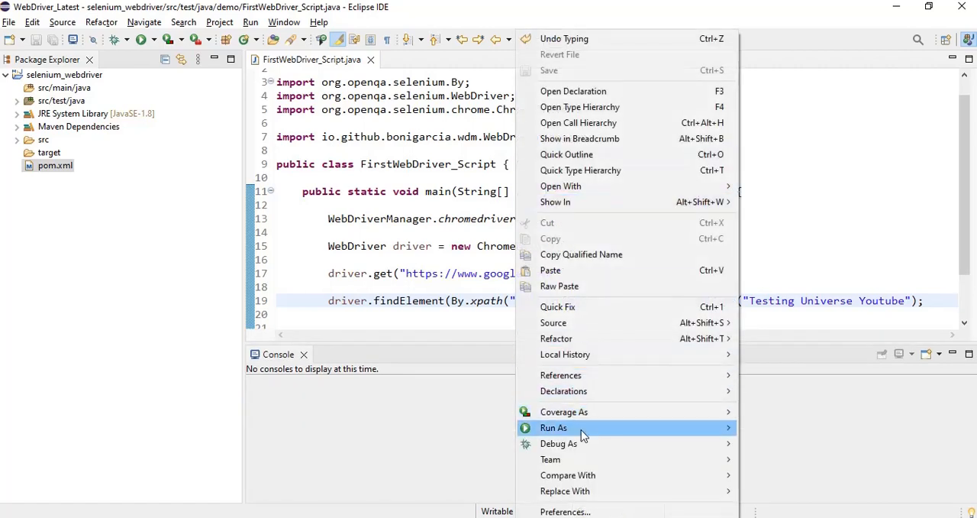
{"action": "left_click", "coordinate": [554, 427]}
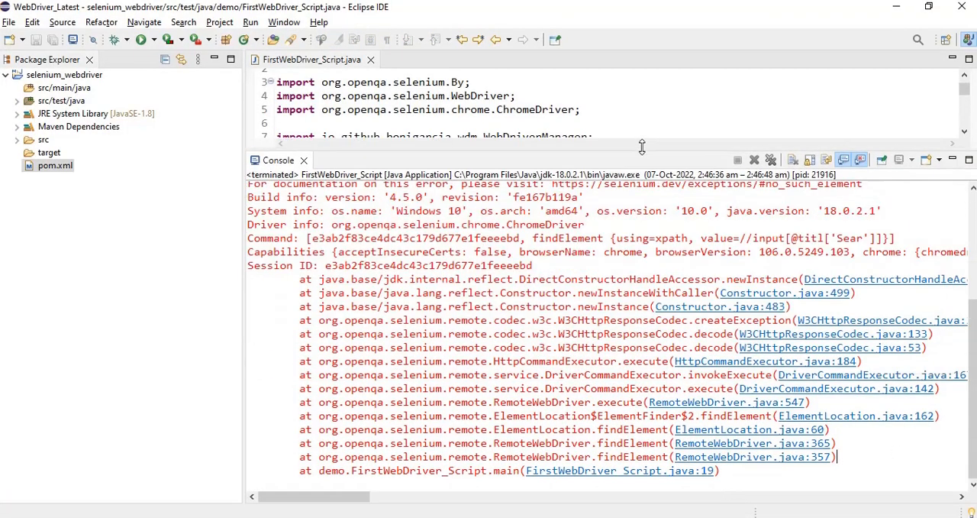
{"action": "scroll", "scroll_direction": "up", "scroll_amount": 3}
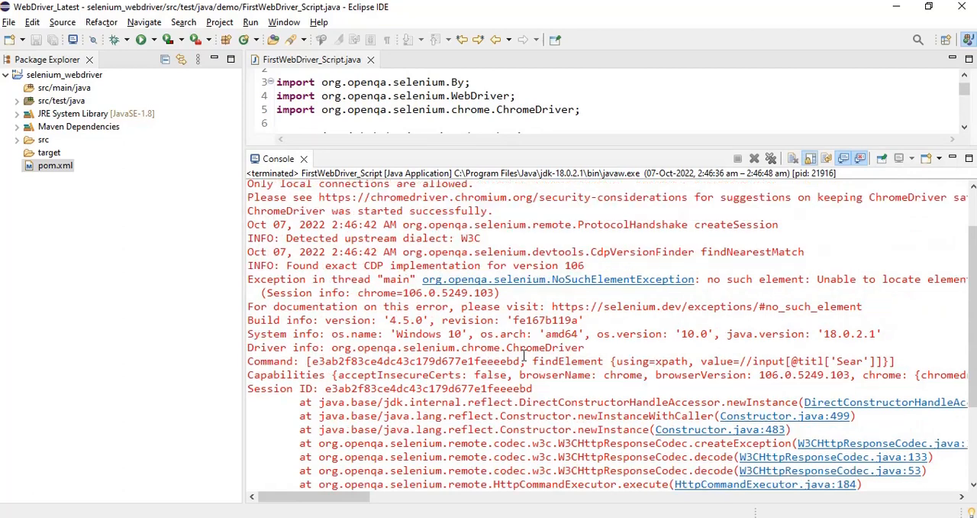
{"action": "double_click", "coordinate": [430, 279]}
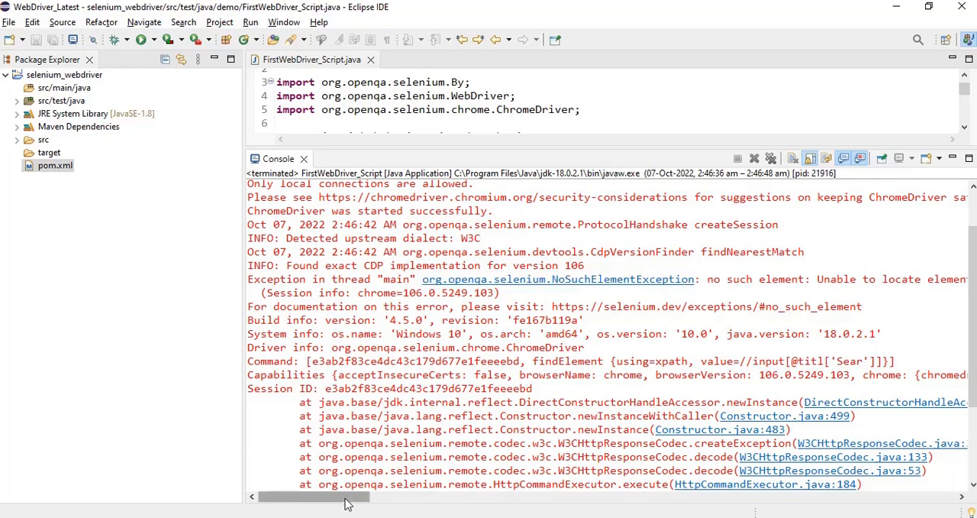
{"action": "left_click_drag", "start_coordinate": [321, 497], "coordinate": [439, 497]}
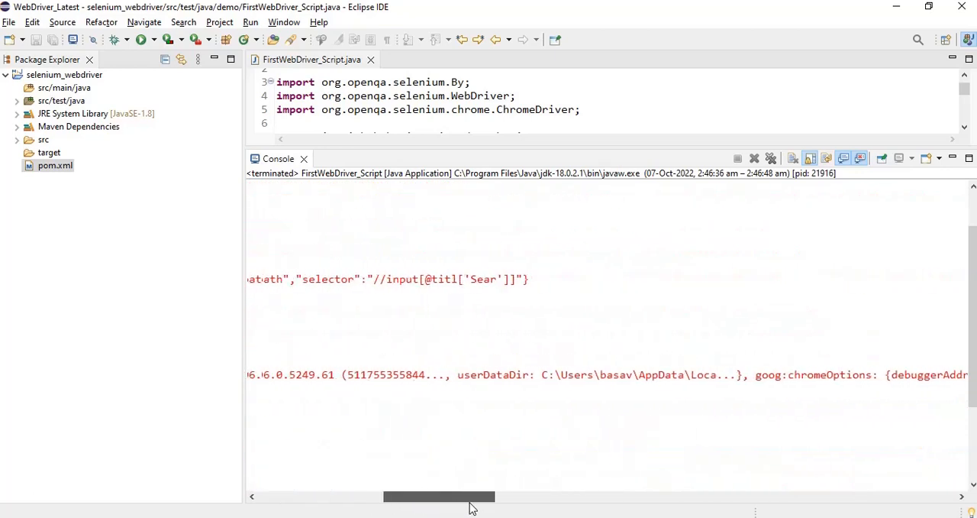
{"action": "left_click_drag", "start_coordinate": [439, 497], "coordinate": [419, 497]}
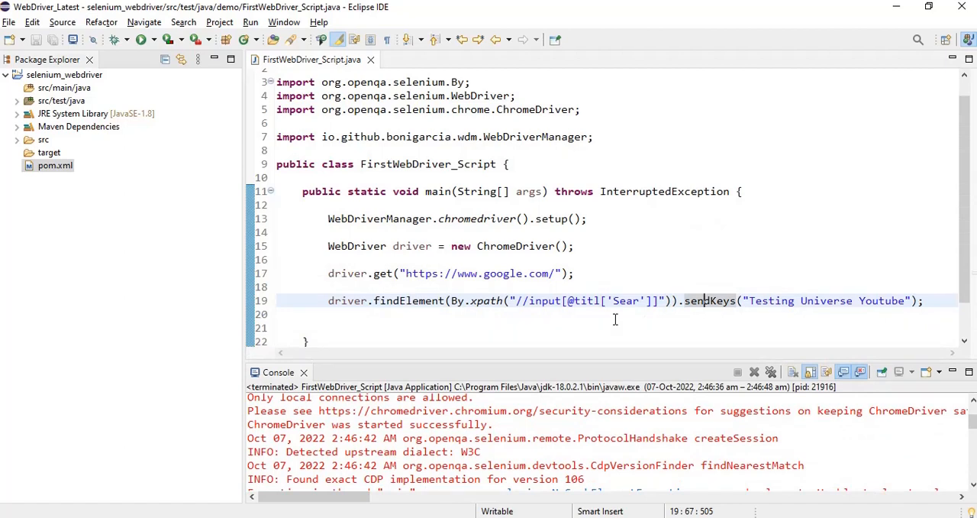
{"action": "mouse_move", "coordinate": [535, 300]}
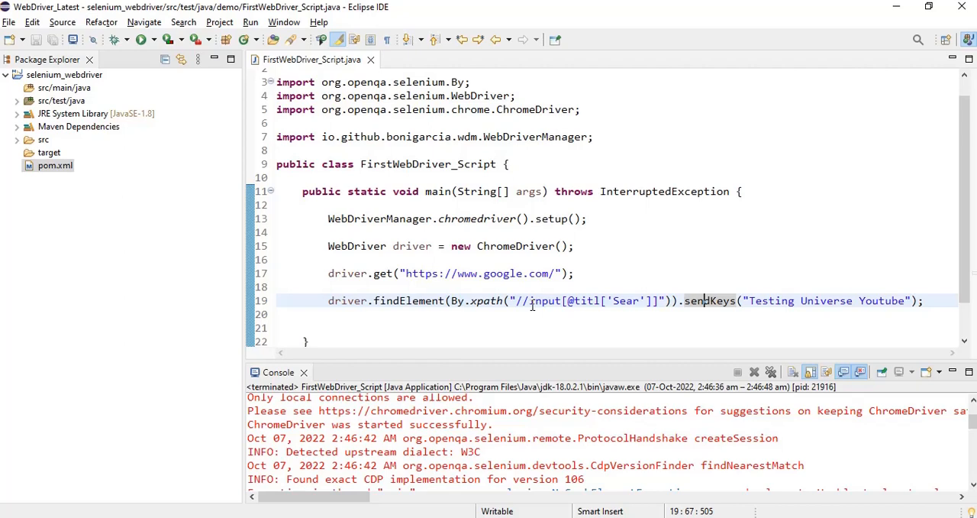
{"action": "mouse_move", "coordinate": [486, 300]}
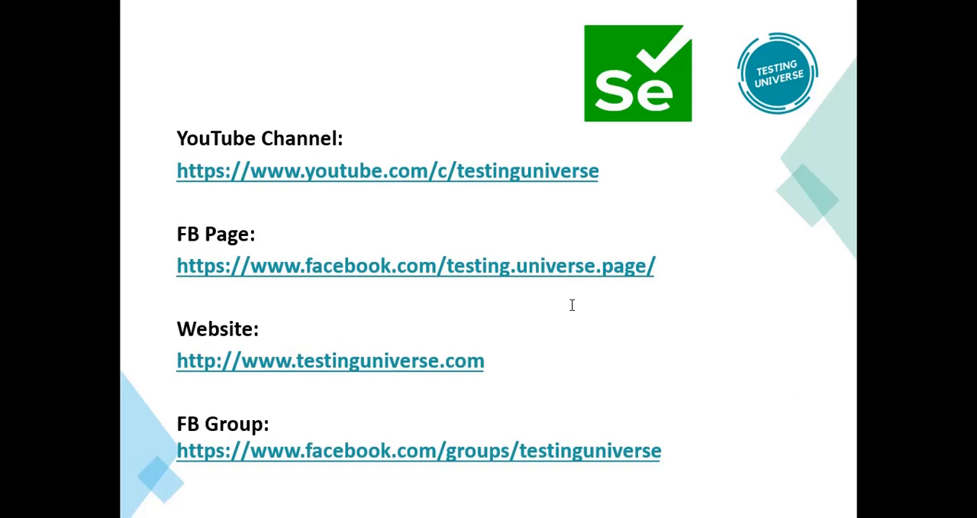
{"action": "mouse_move", "coordinate": [464, 312]}
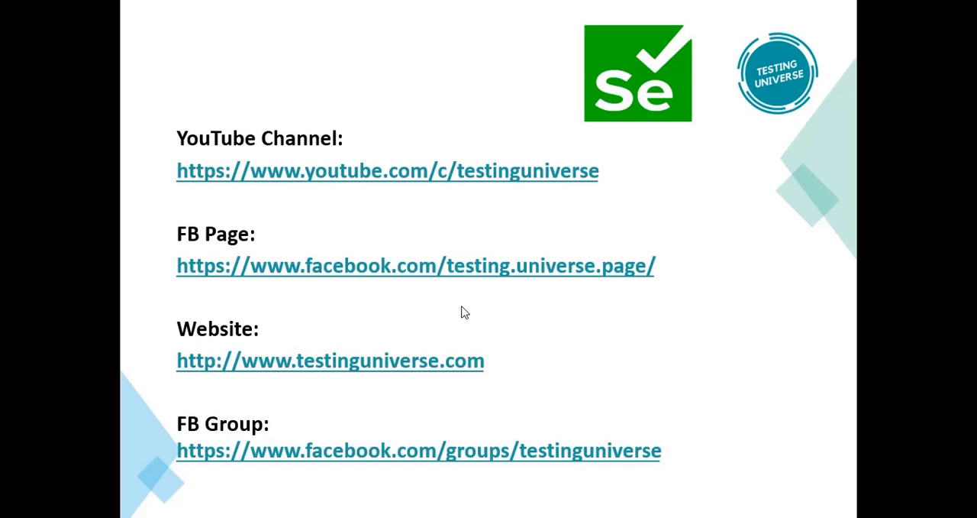
{"action": "mouse_move", "coordinate": [656, 205]}
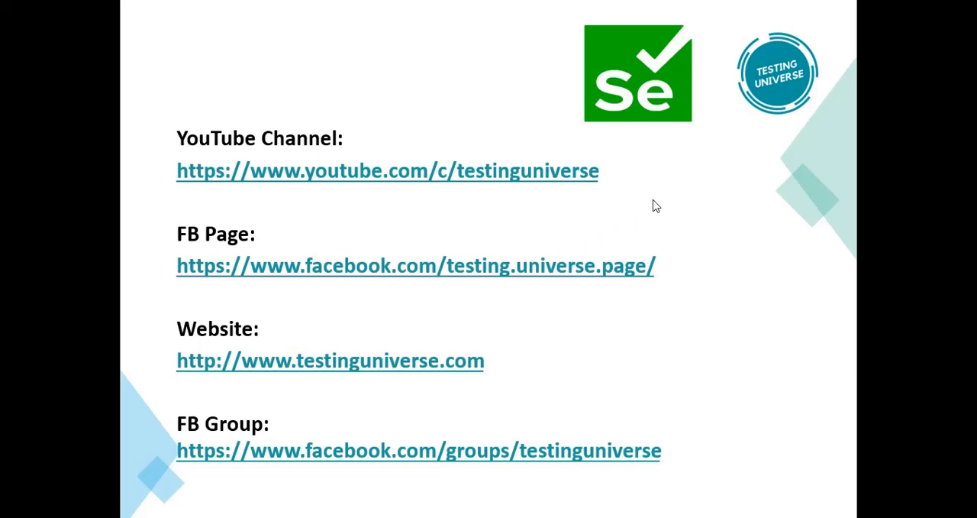